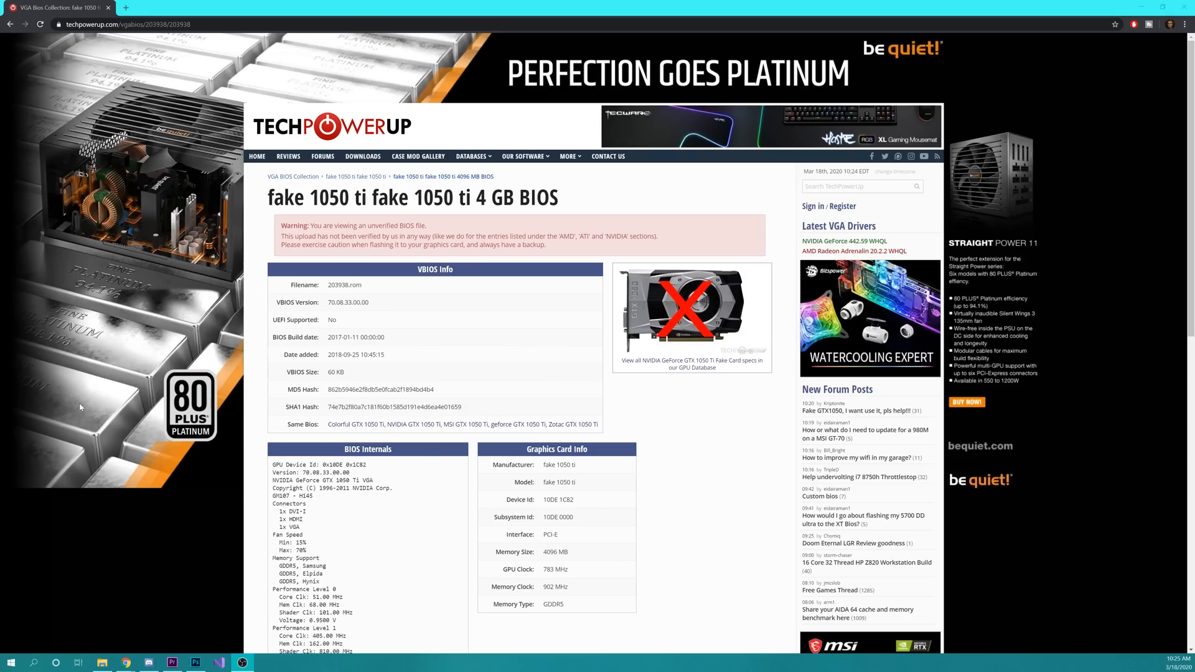
scroll(down, 3)
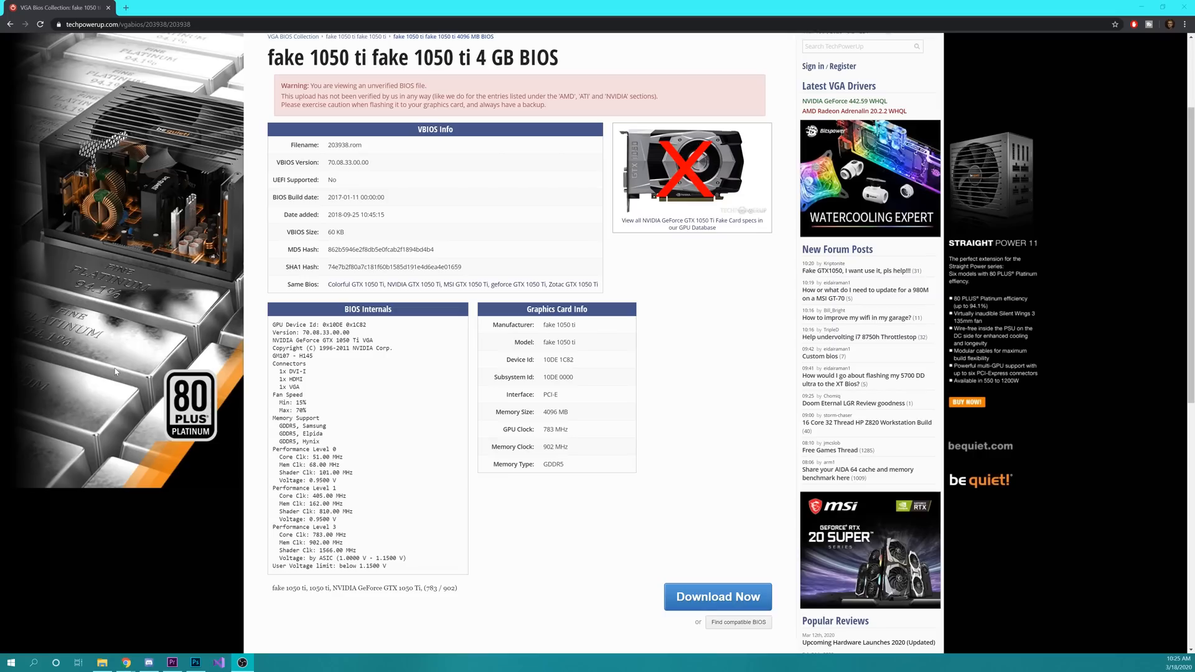
scroll(down, 3)
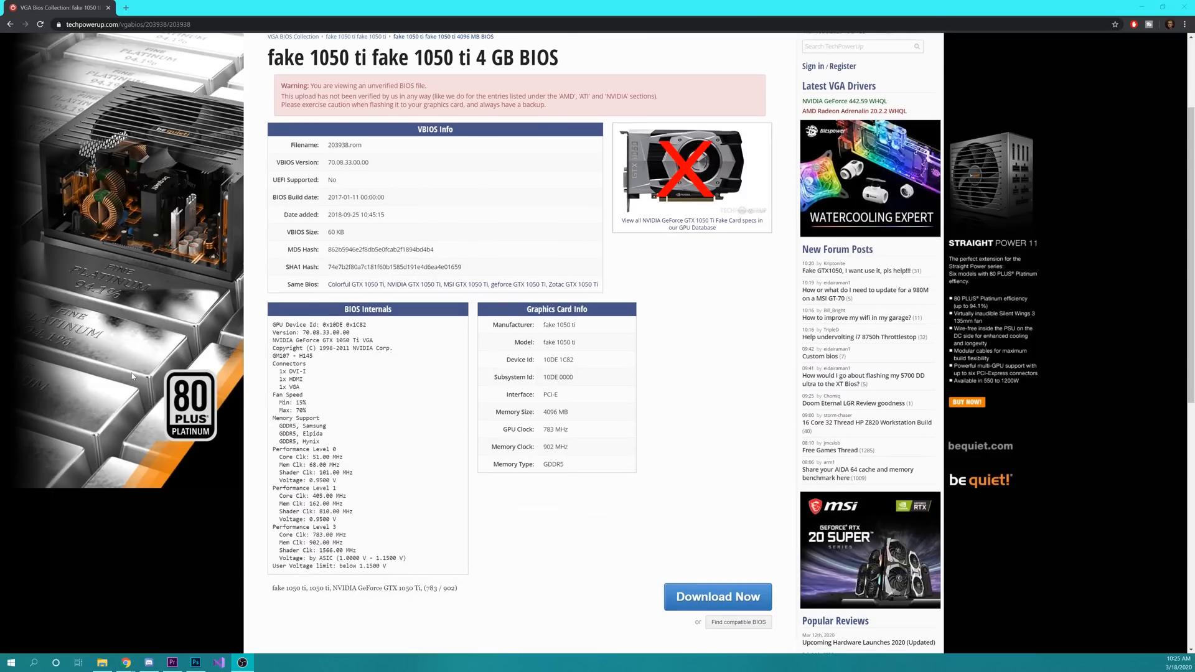
scroll(down, 3)
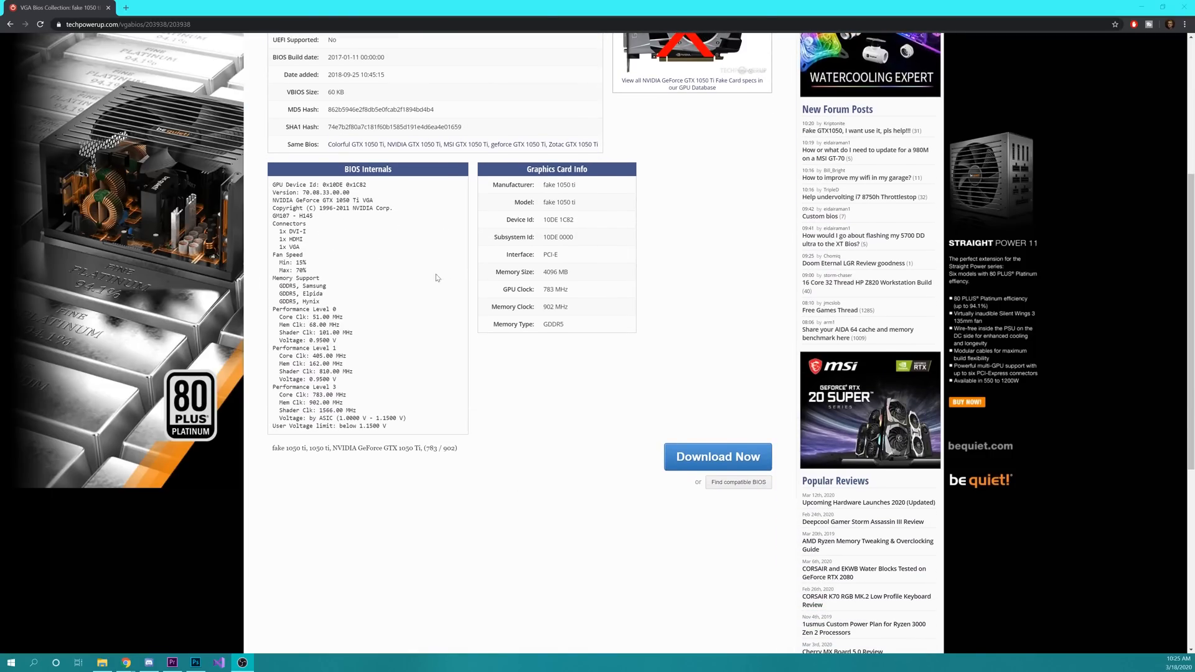
scroll(down, 3)
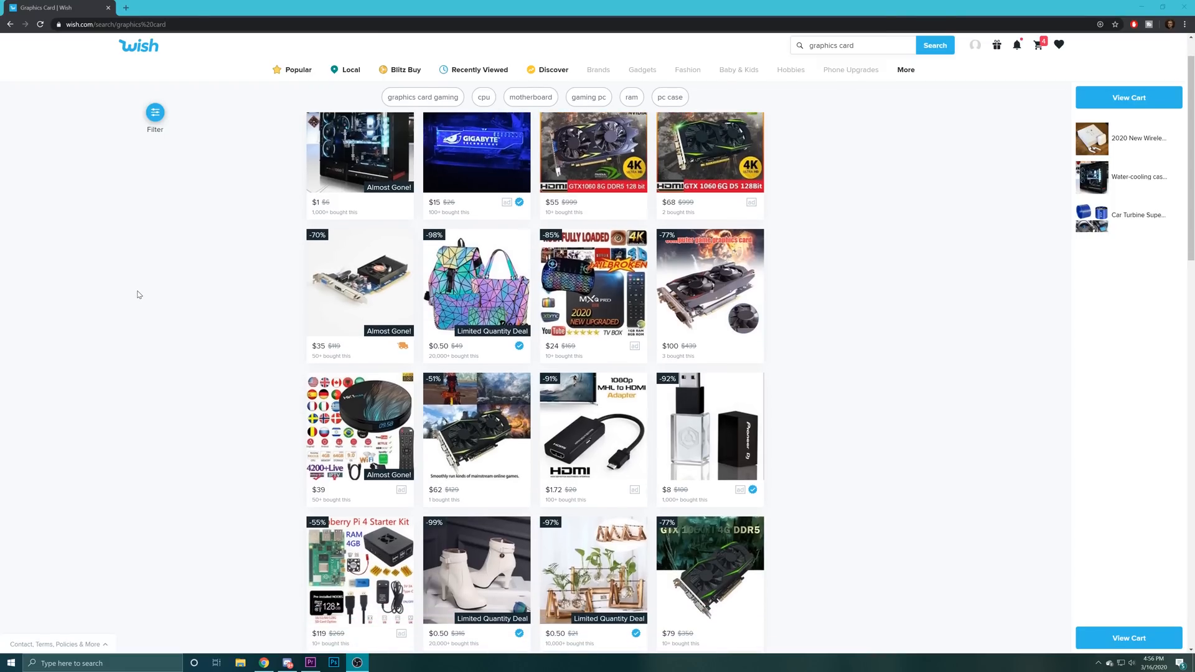
scroll(down, 3)
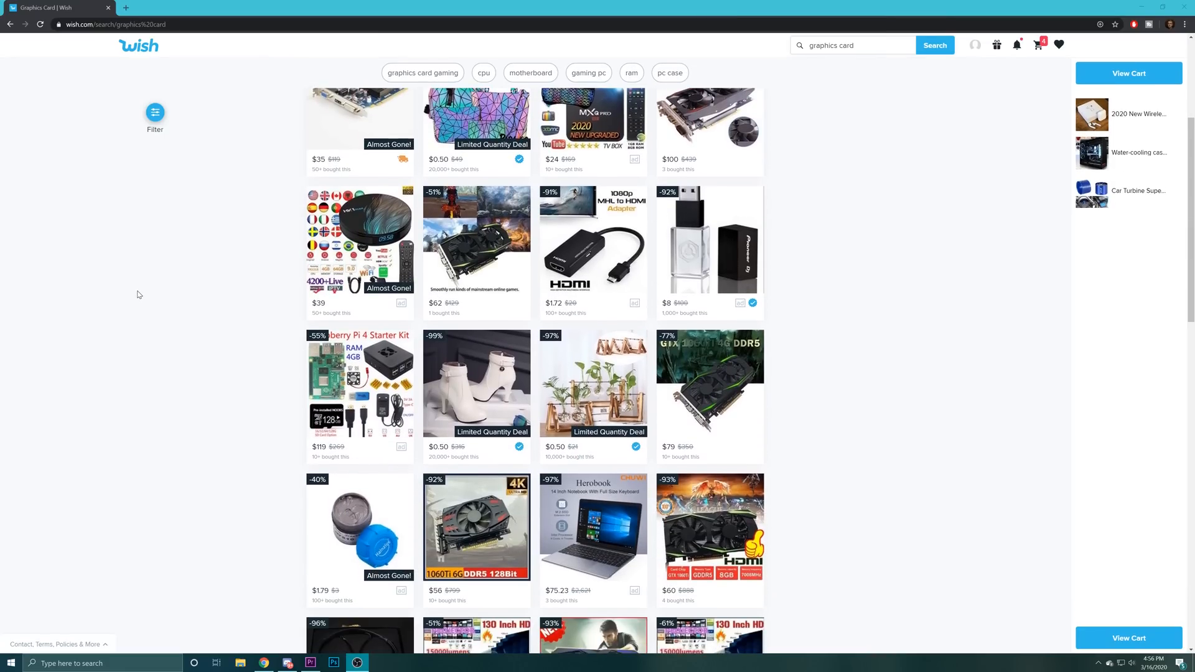
scroll(down, 3)
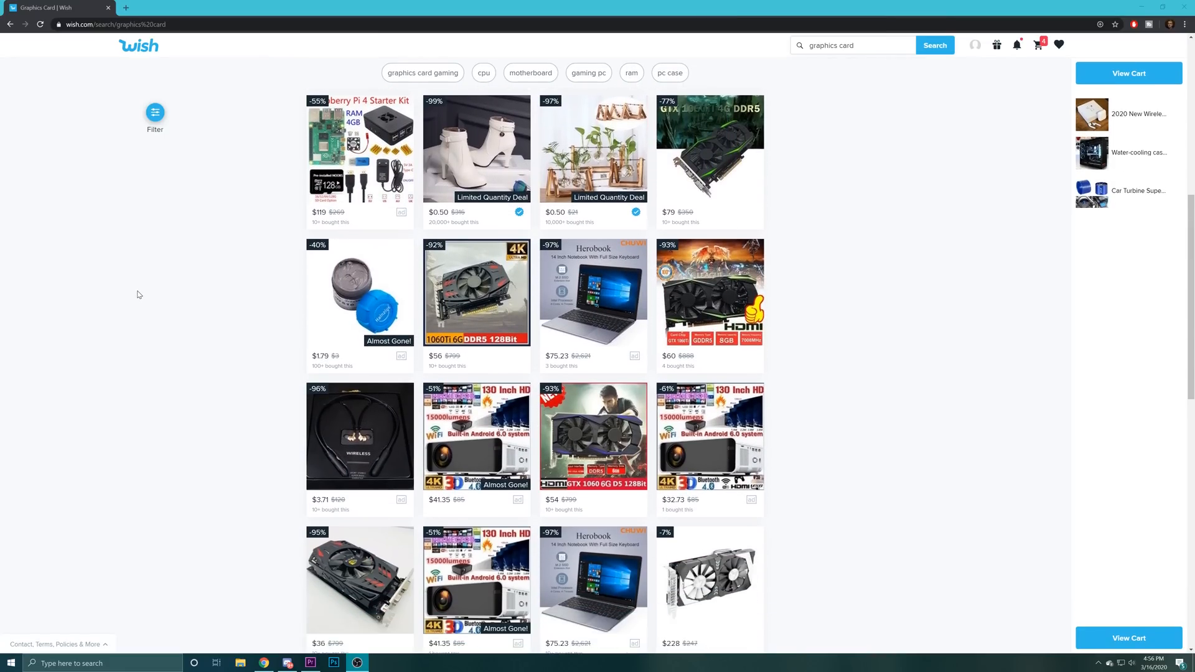
scroll(down, 3)
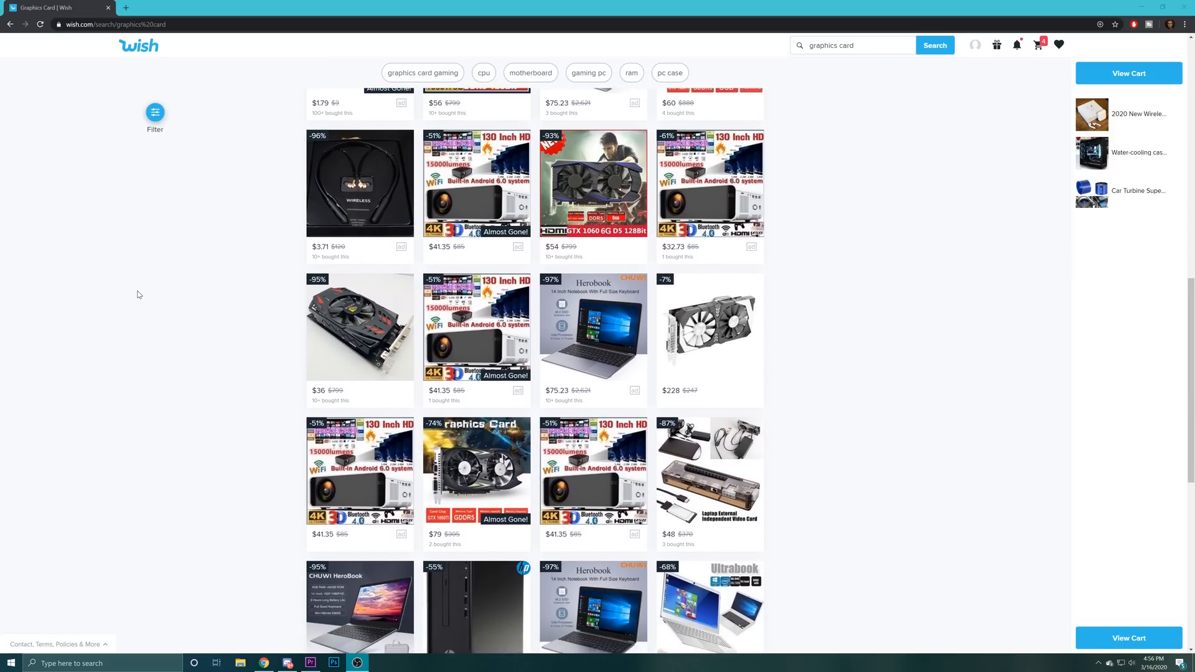
scroll(down, 3)
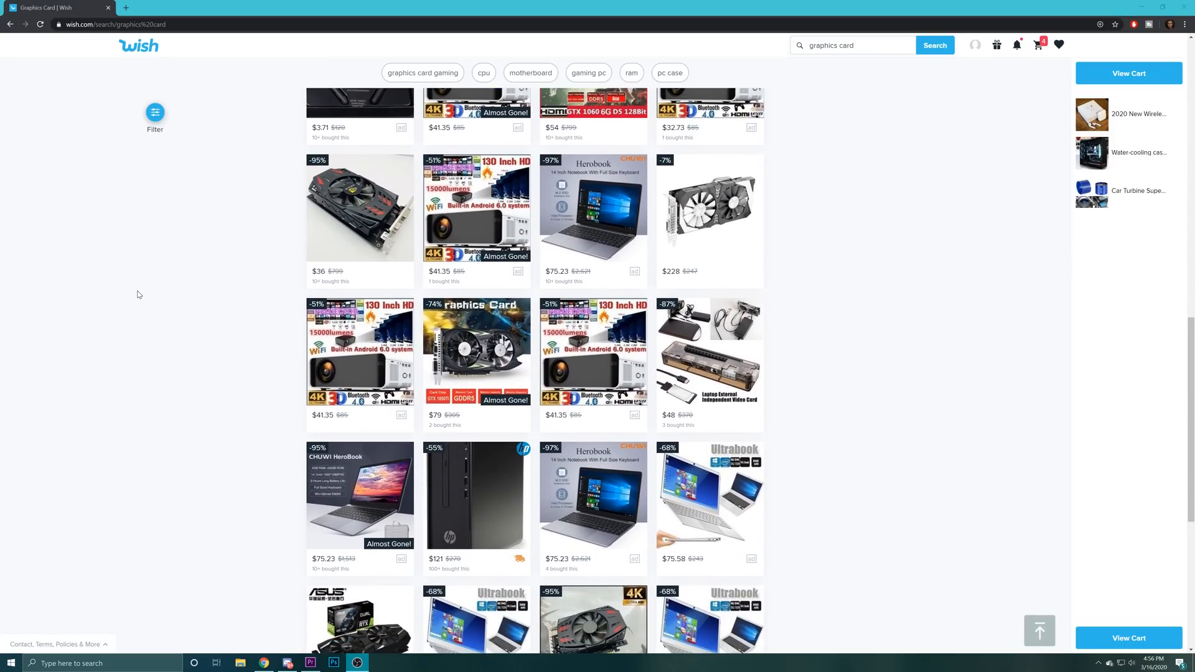
scroll(down, 3)
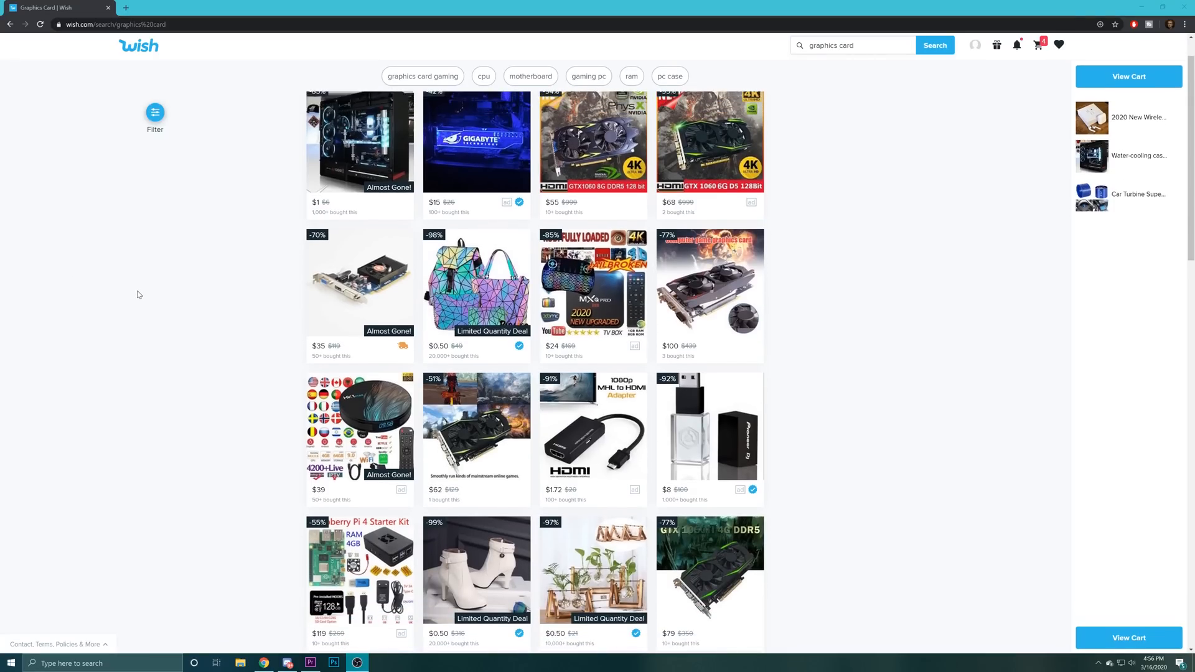
scroll(down, 3)
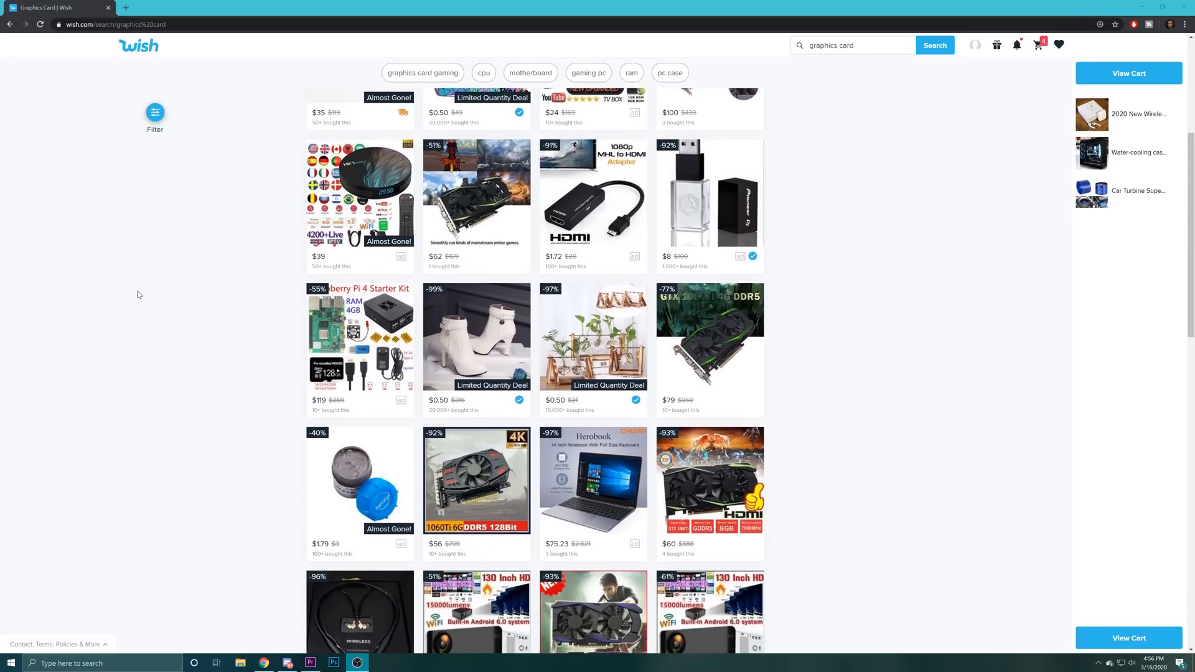
scroll(down, 3)
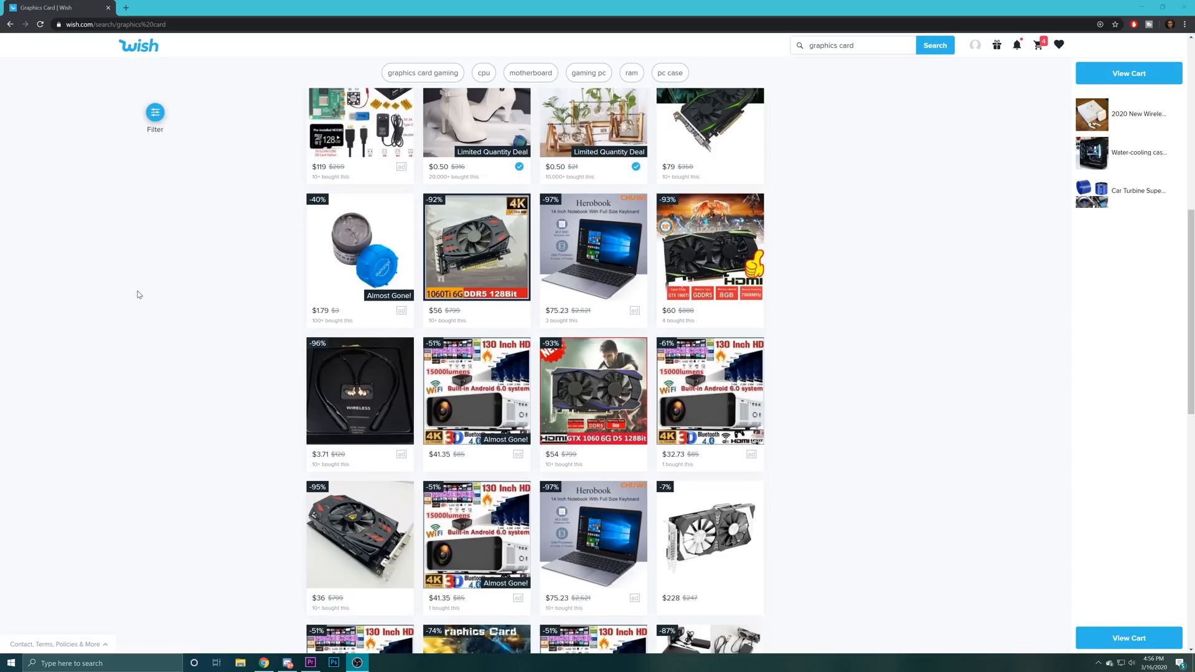
scroll(down, 3)
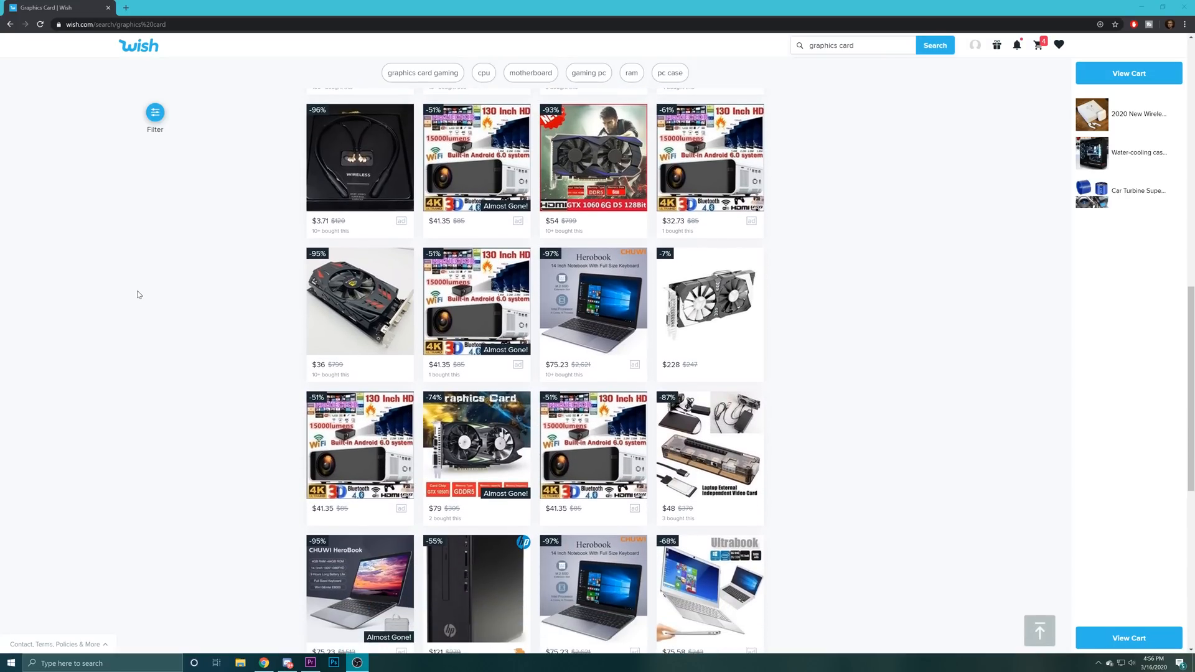
scroll(down, 3)
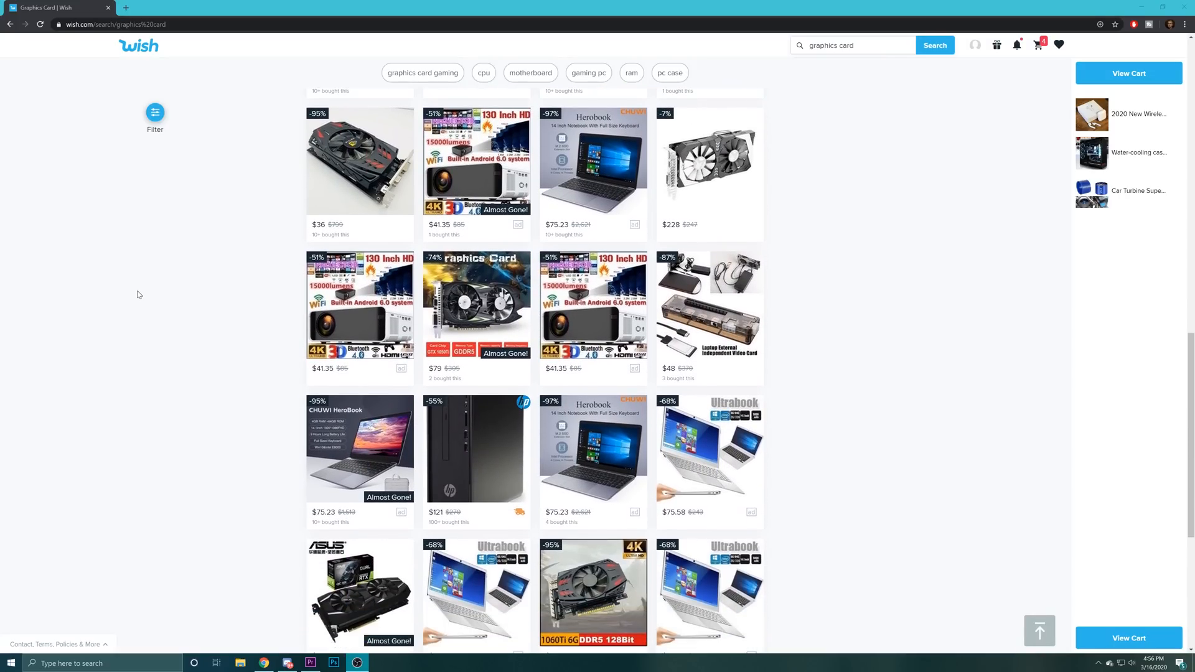
scroll(down, 3)
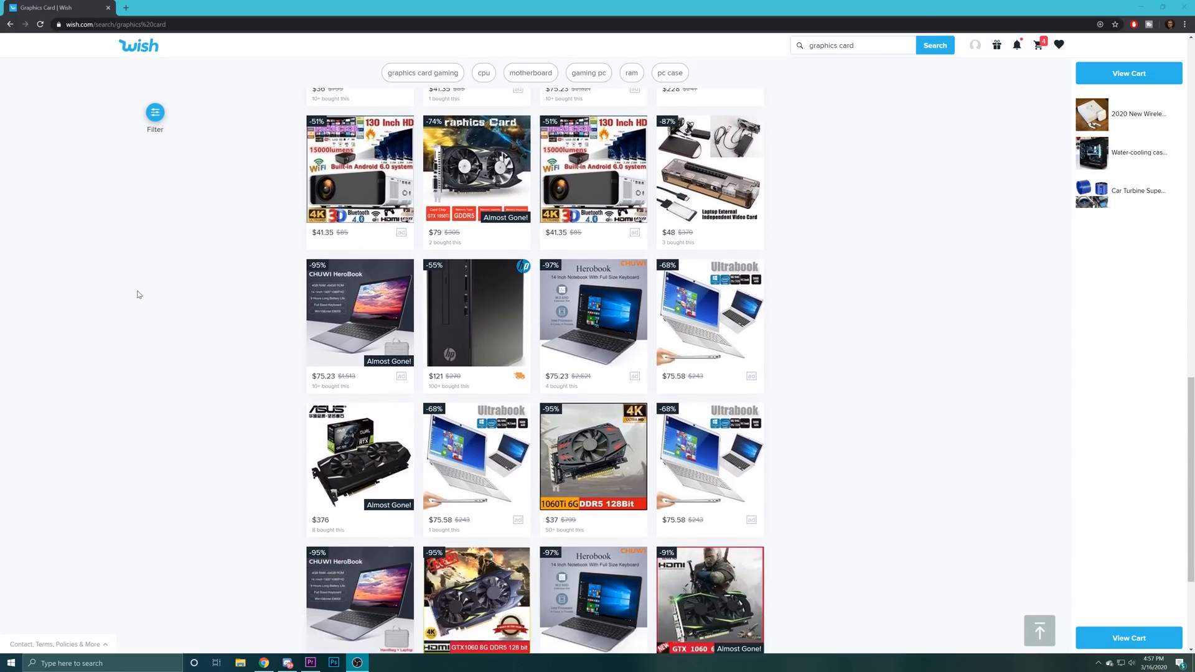
scroll(up, 3)
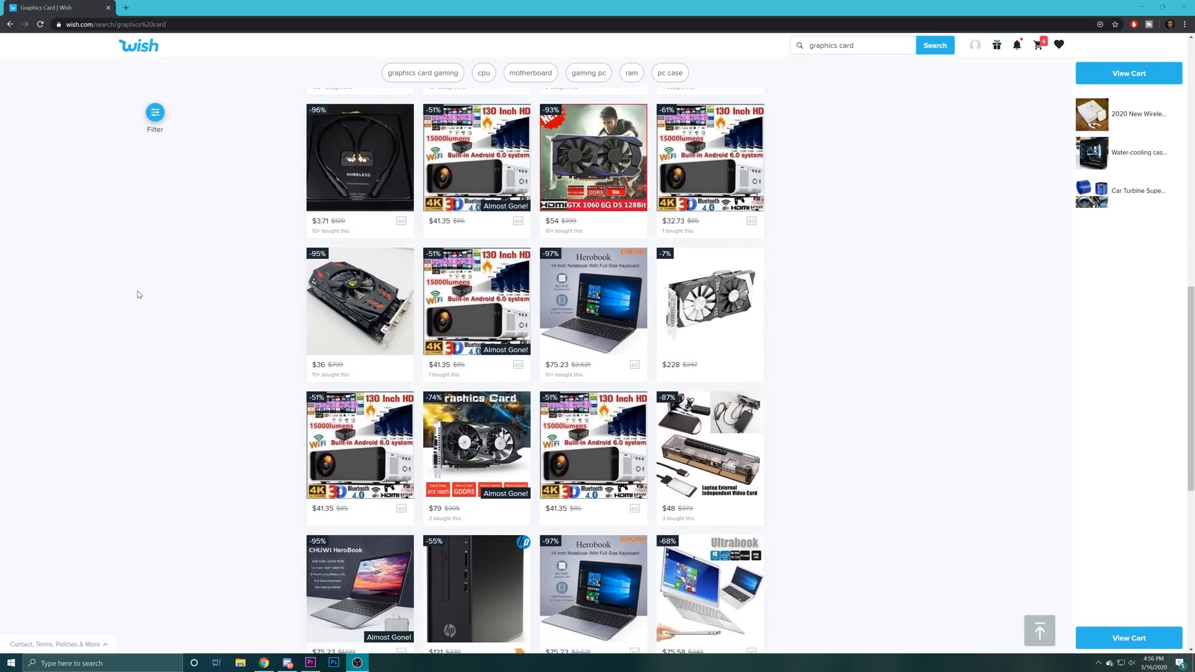
scroll(down, 3)
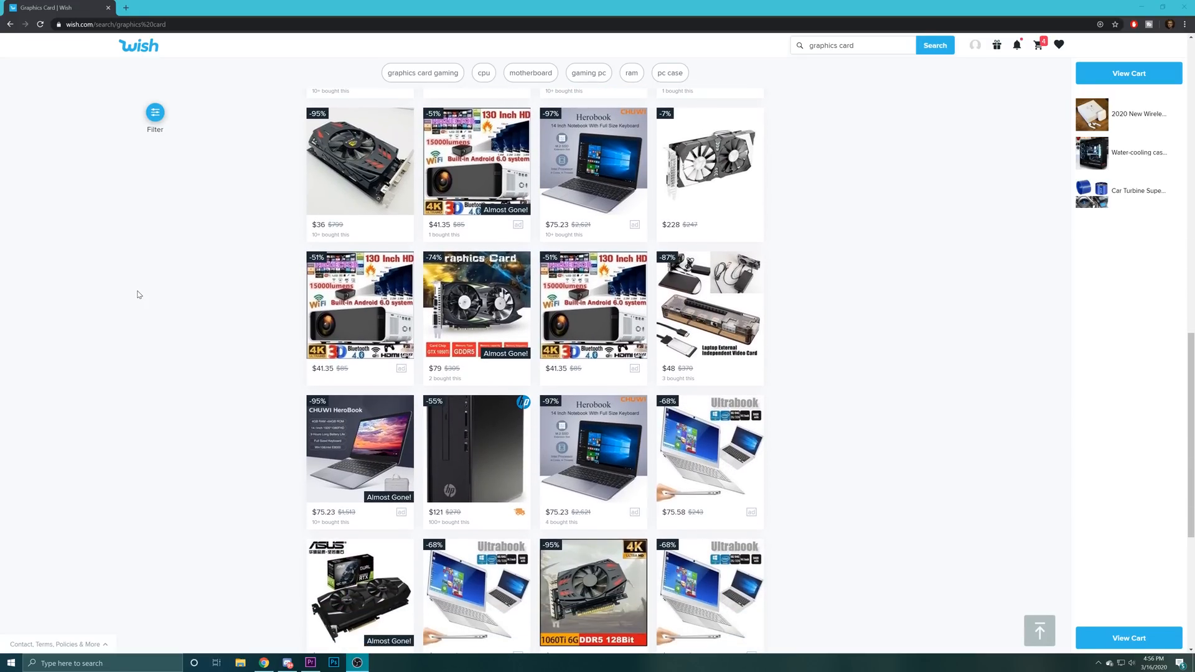
scroll(down, 3)
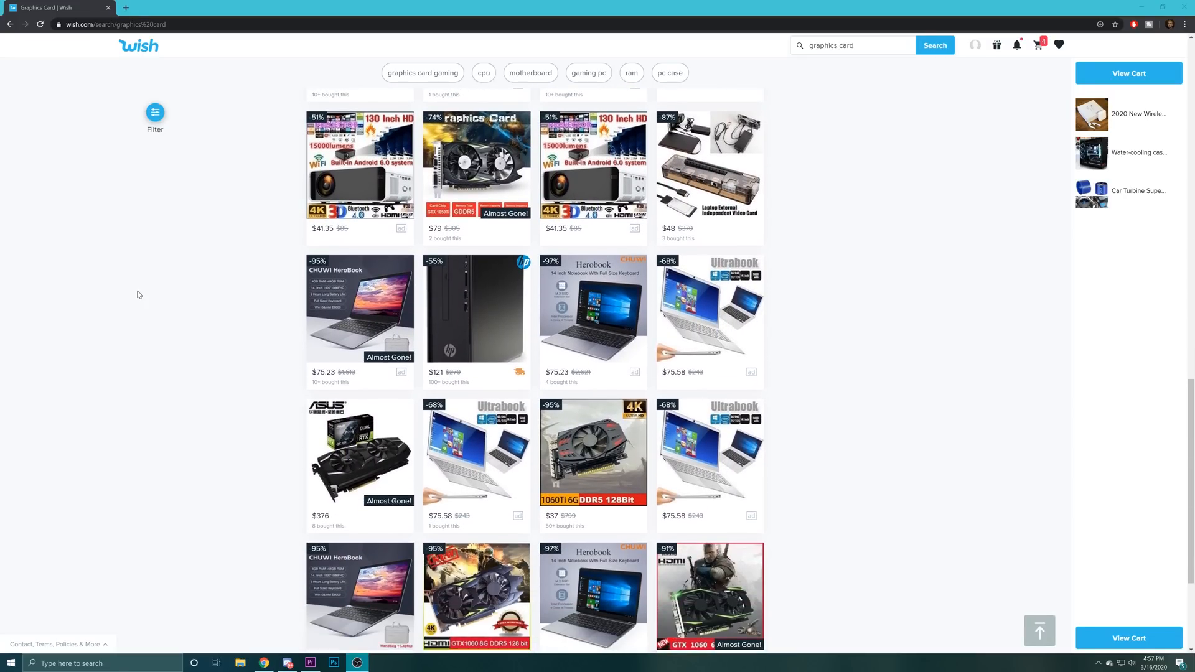